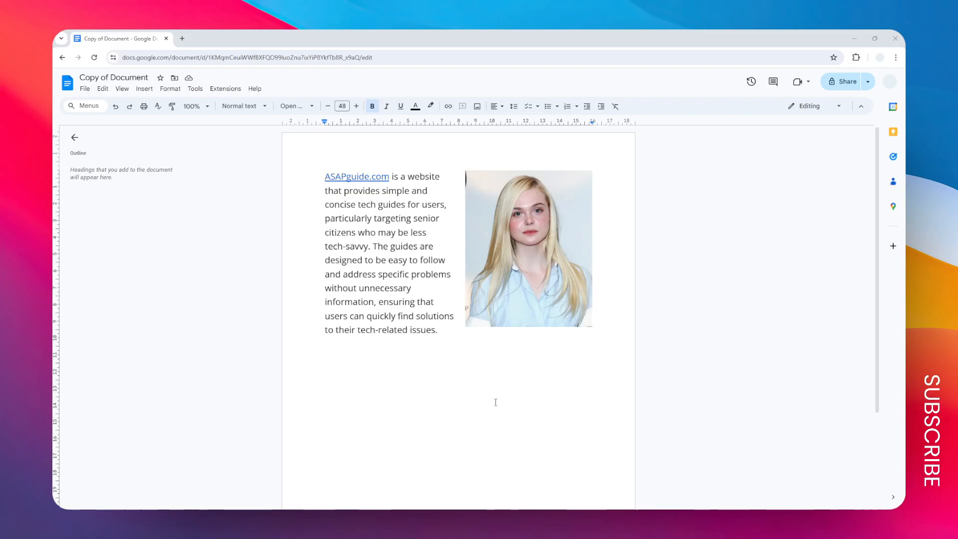
{"action": "mouse_move", "coordinate": [355, 357]}
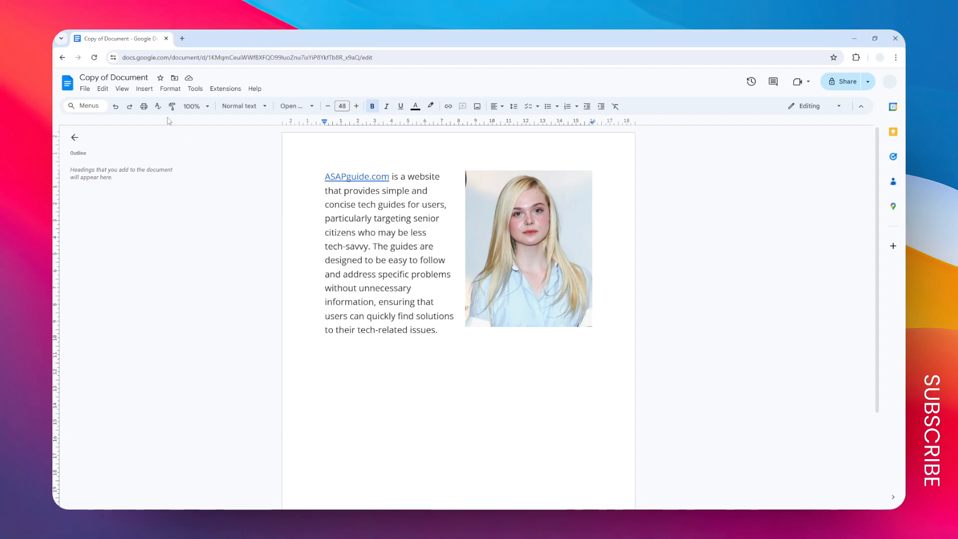
- Search the web for 'yellow flower' images via Insert > Image, showing results beside the document
{"action": "left_click", "coordinate": [143, 89]}
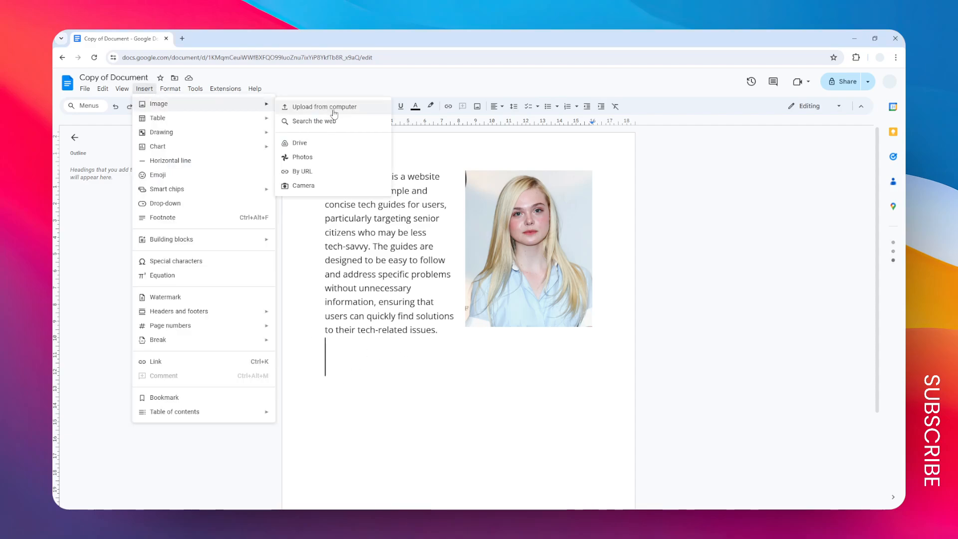
{"action": "mouse_move", "coordinate": [346, 142]}
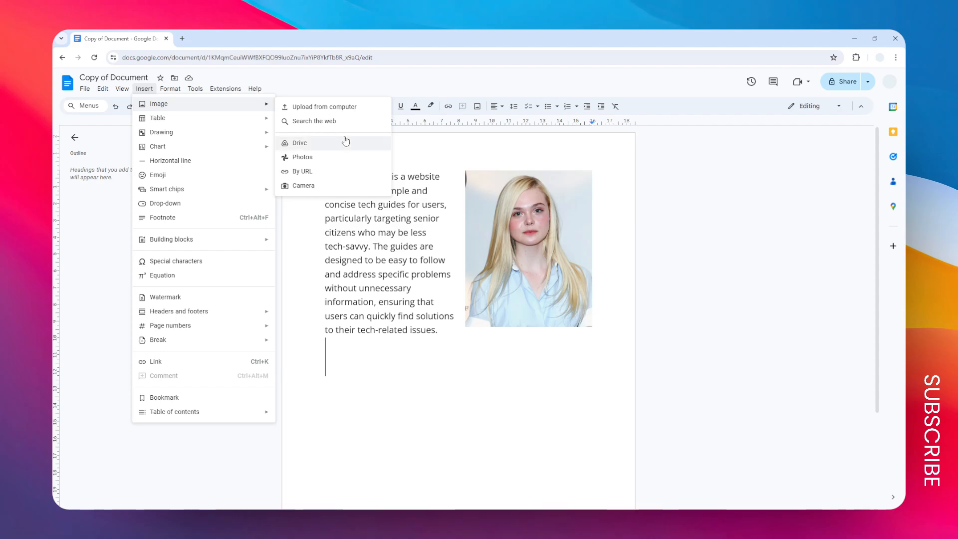
{"action": "mouse_move", "coordinate": [330, 121]}
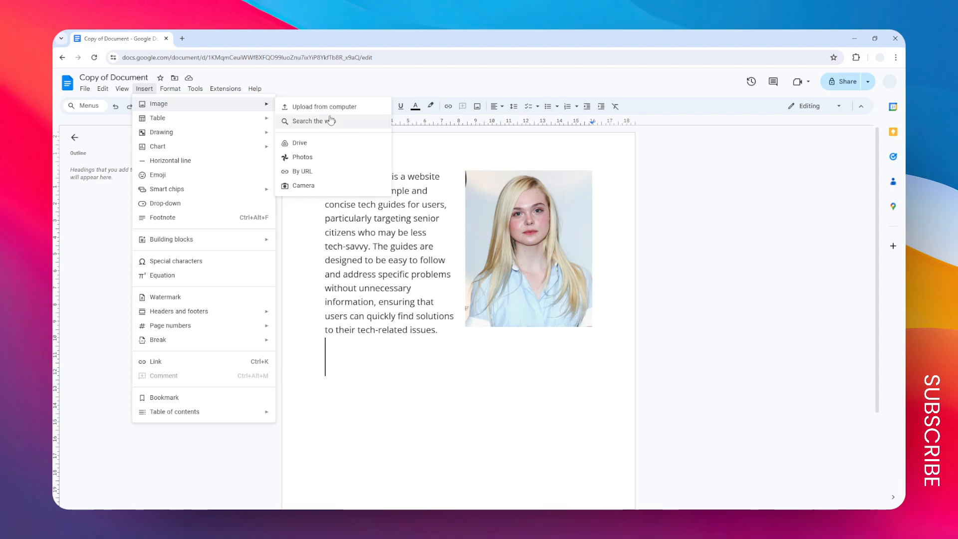
{"action": "left_click", "coordinate": [312, 121]}
{"action": "type", "text": "yellow flower"}
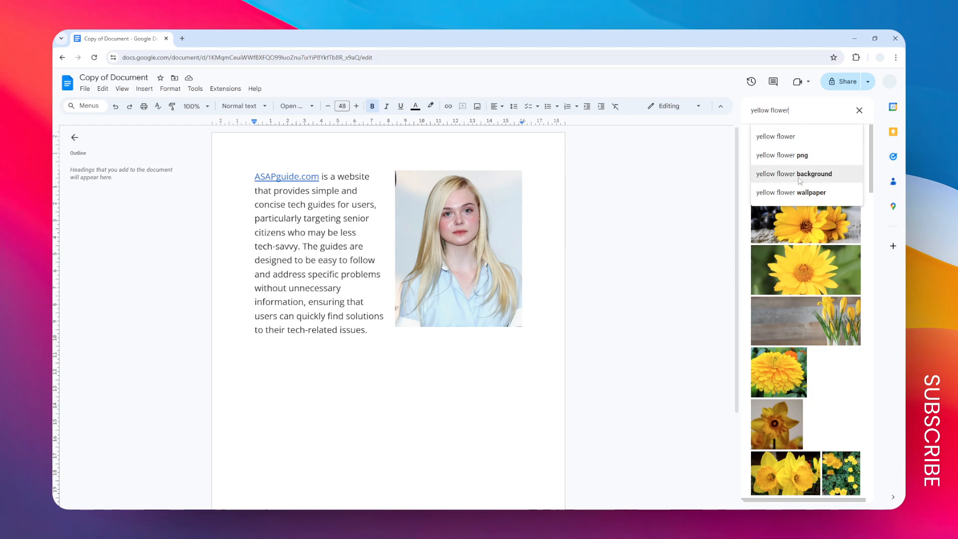
{"action": "mouse_move", "coordinate": [793, 280]}
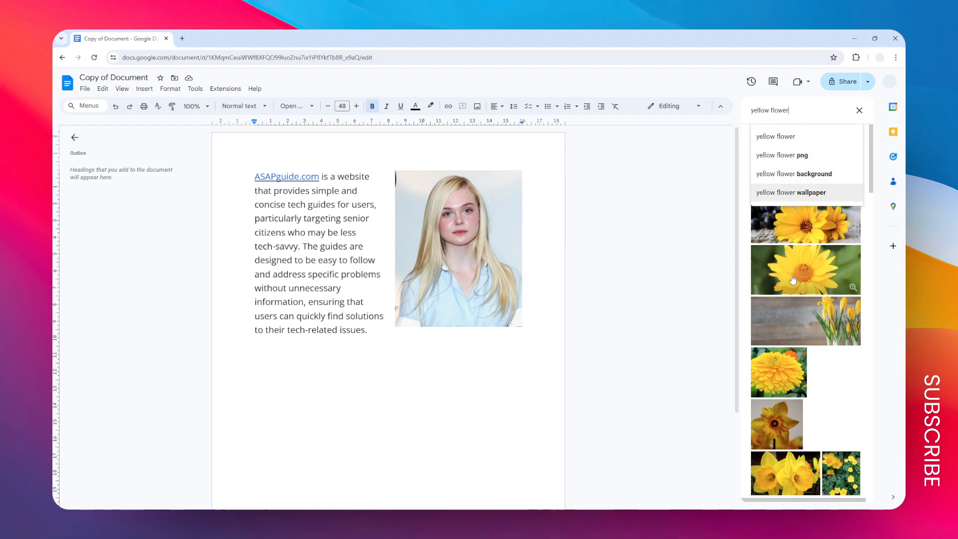
- Insert the yellow flower photo below the paragraph and select it
{"action": "left_click", "coordinate": [805, 270]}
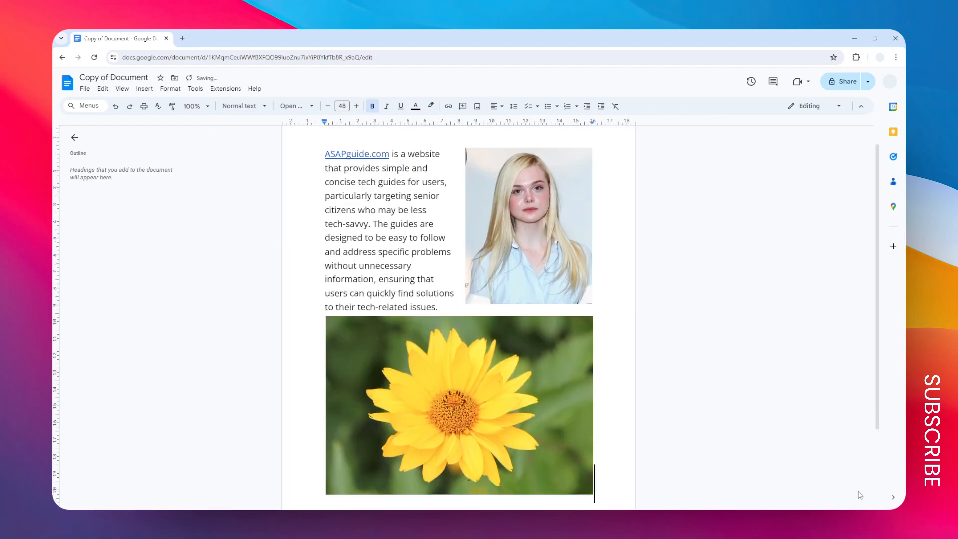
{"action": "scroll", "scroll_direction": "up", "scroll_amount": 3}
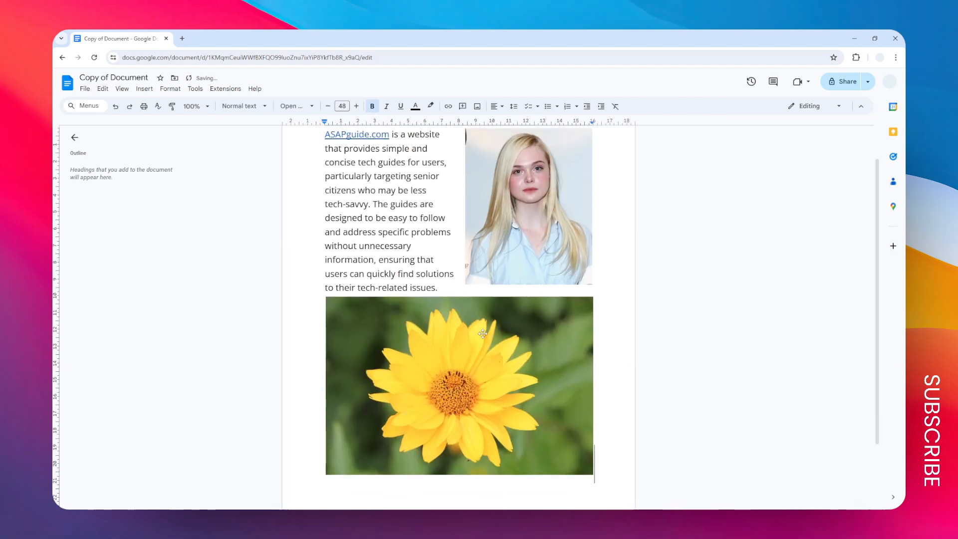
{"action": "left_click", "coordinate": [459, 386]}
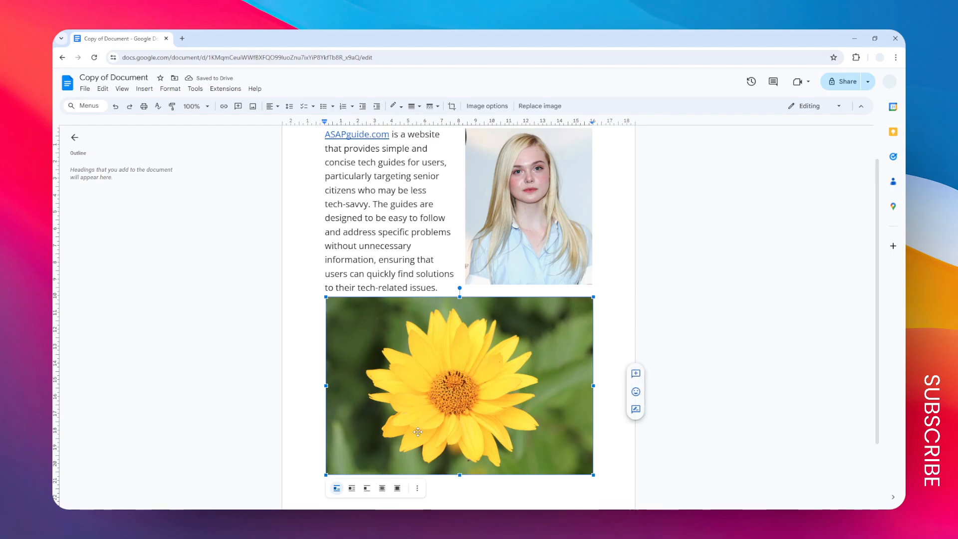
{"action": "mouse_move", "coordinate": [428, 426]}
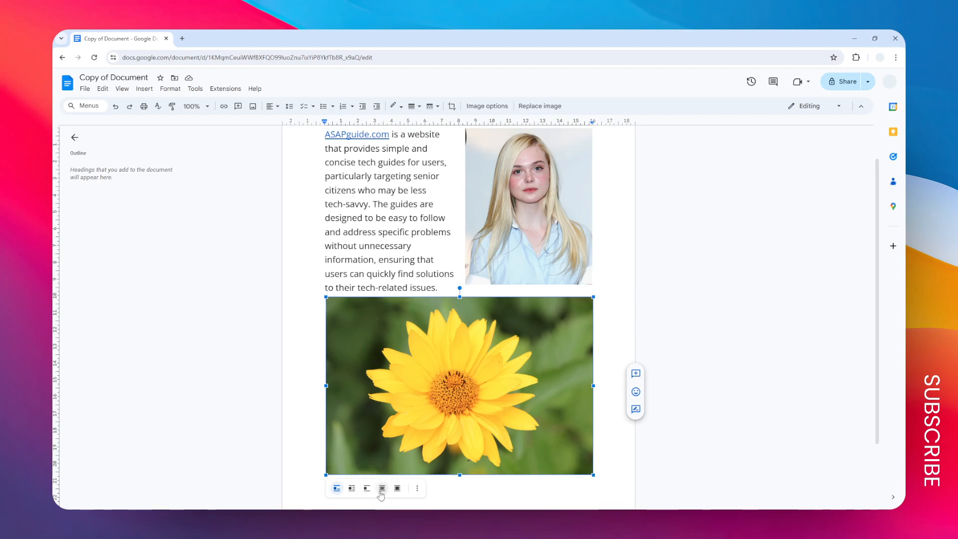
{"action": "mouse_move", "coordinate": [381, 488]}
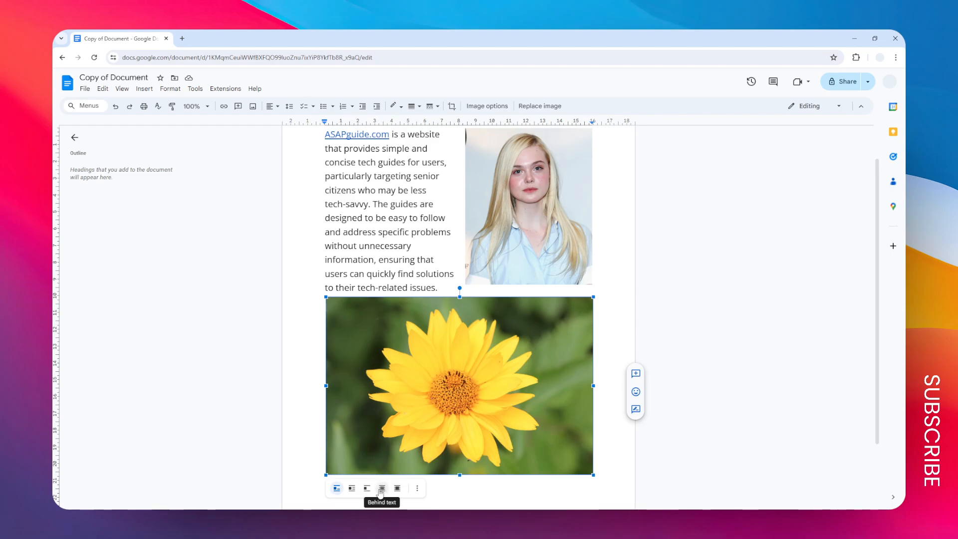
- Set the flower photo's wrapping to Behind text so the paragraph sits on top of it
{"action": "left_click", "coordinate": [381, 488]}
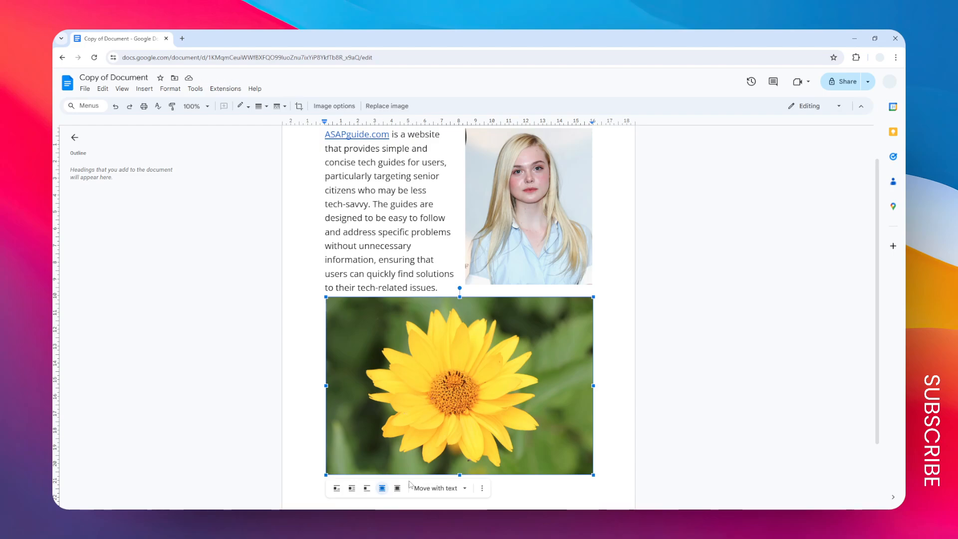
{"action": "mouse_move", "coordinate": [576, 428]}
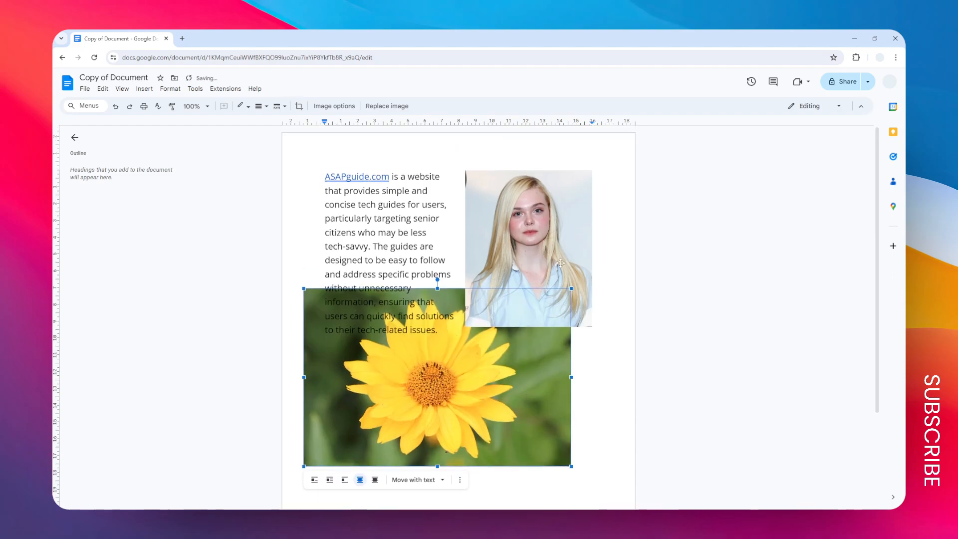
{"action": "scroll", "scroll_direction": "up", "scroll_amount": 3}
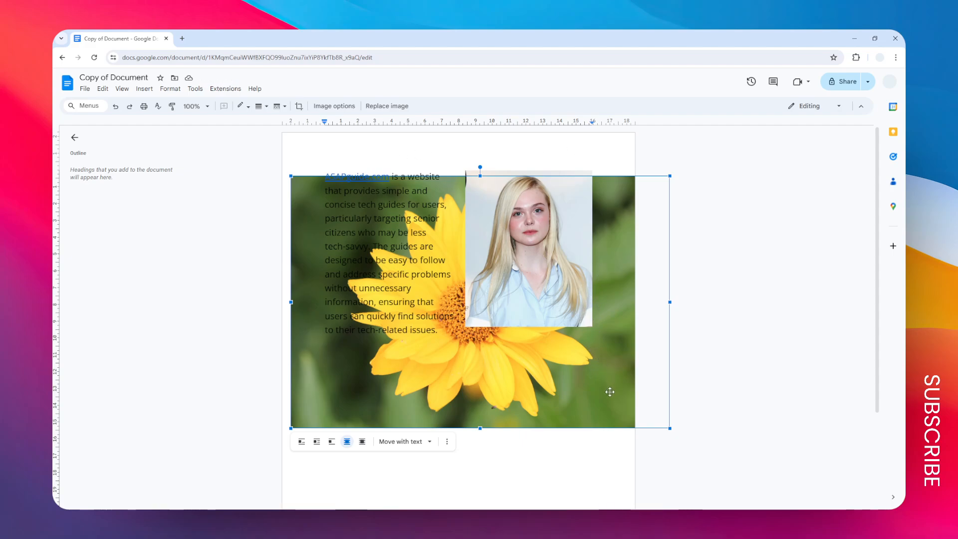
{"action": "mouse_move", "coordinate": [510, 330]}
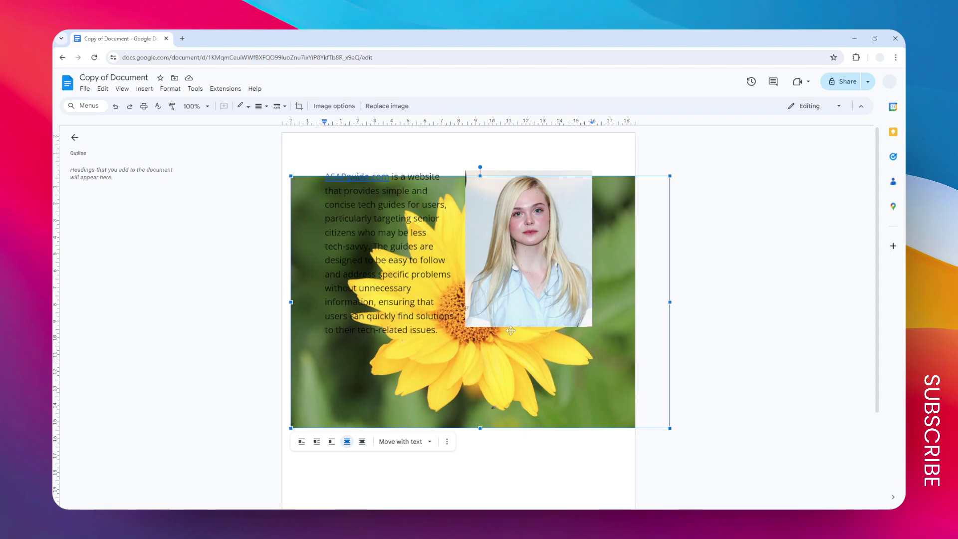
{"action": "mouse_move", "coordinate": [515, 369]}
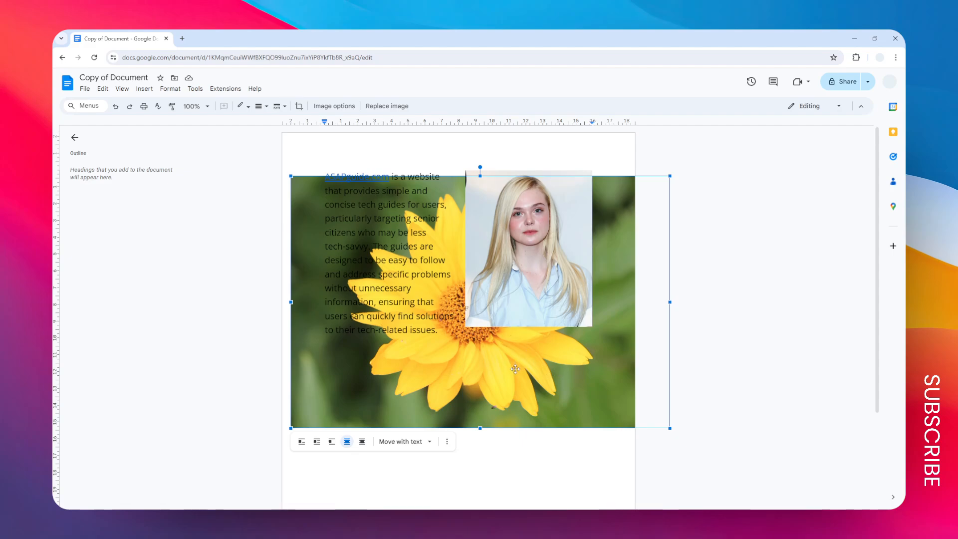
{"action": "mouse_move", "coordinate": [396, 446]}
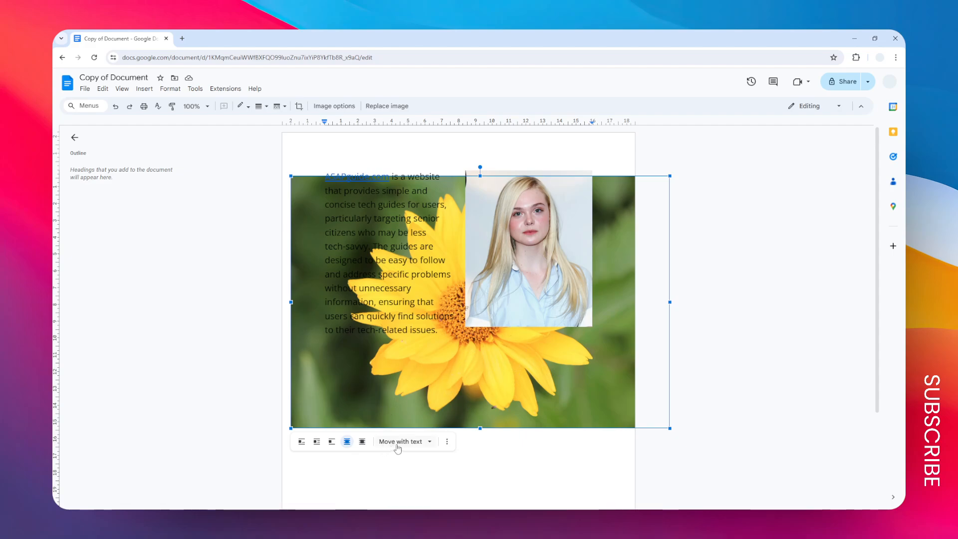
- Change the flower photo's positioning from Move with text to Fix position on page
{"action": "left_click", "coordinate": [429, 441]}
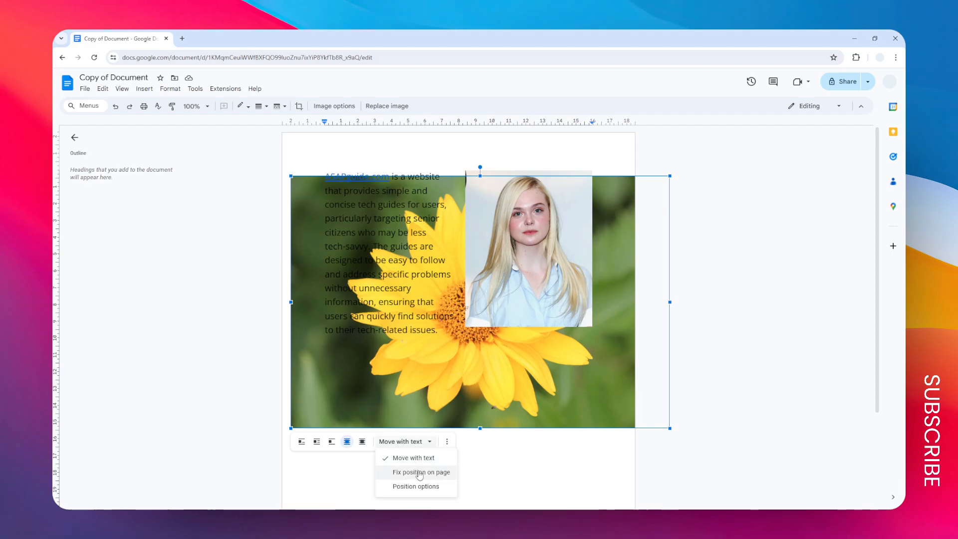
{"action": "left_click", "coordinate": [422, 472]}
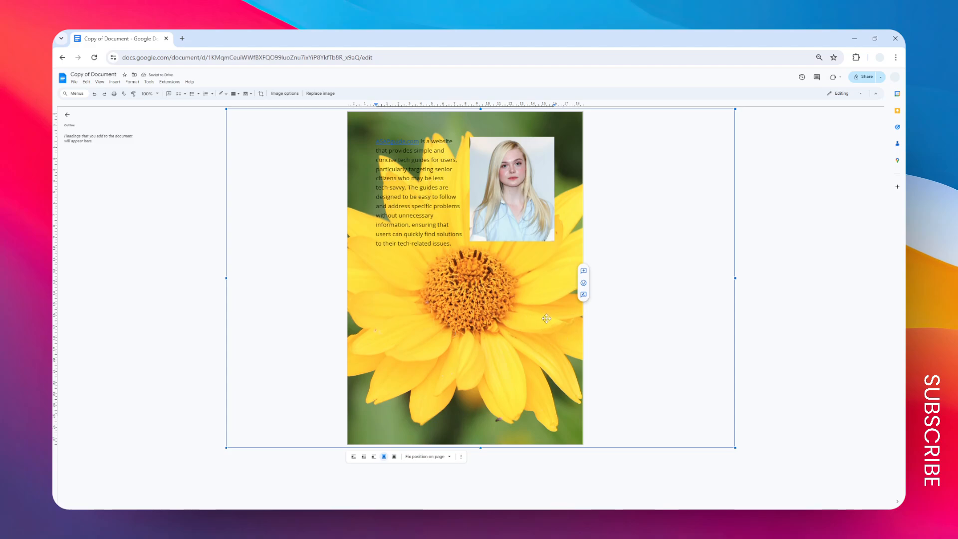
{"action": "mouse_move", "coordinate": [464, 237]}
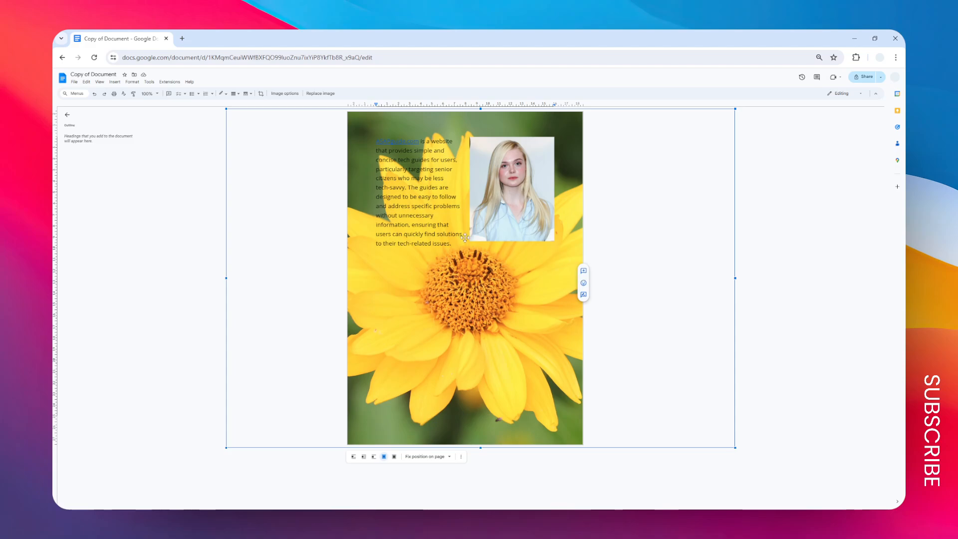
{"action": "mouse_move", "coordinate": [420, 193]}
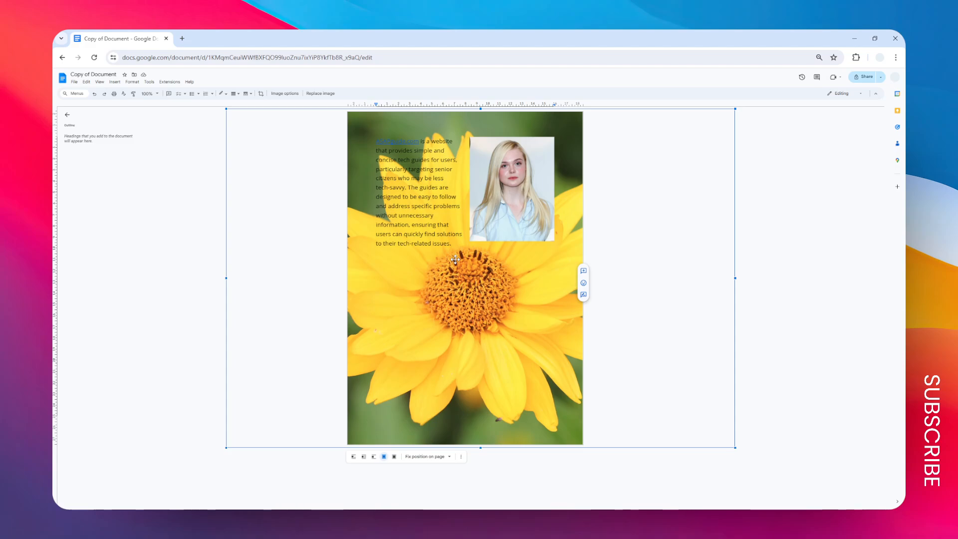
{"action": "mouse_move", "coordinate": [483, 293]}
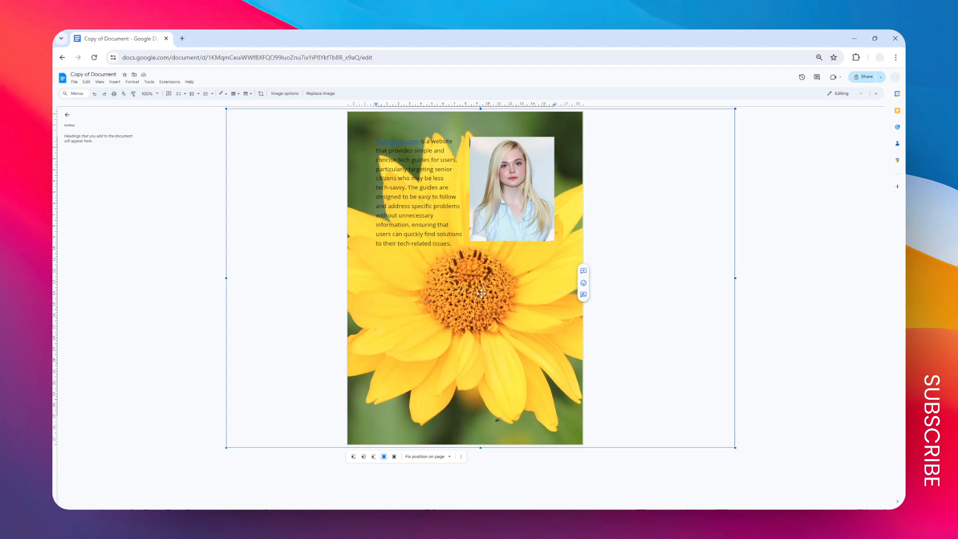
{"action": "mouse_move", "coordinate": [518, 366]}
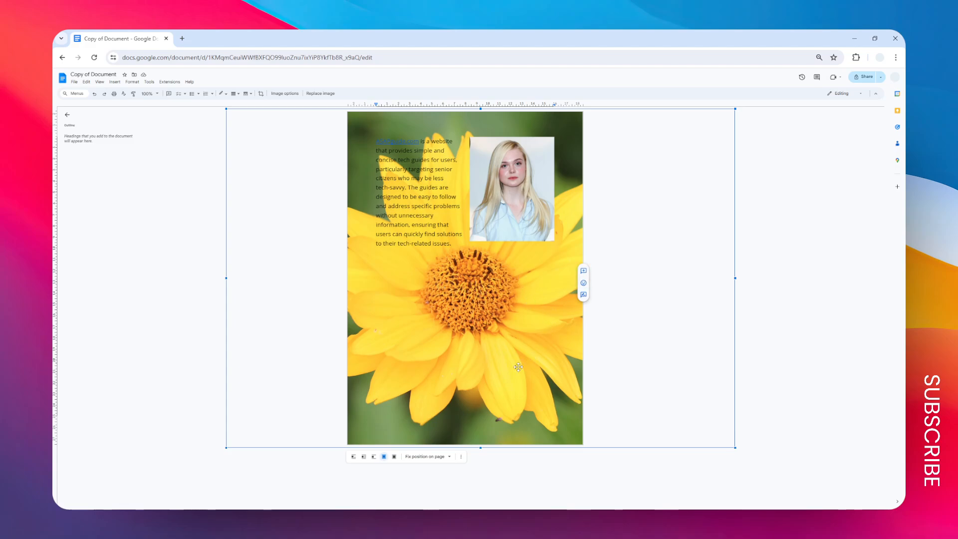
{"action": "mouse_move", "coordinate": [447, 354]}
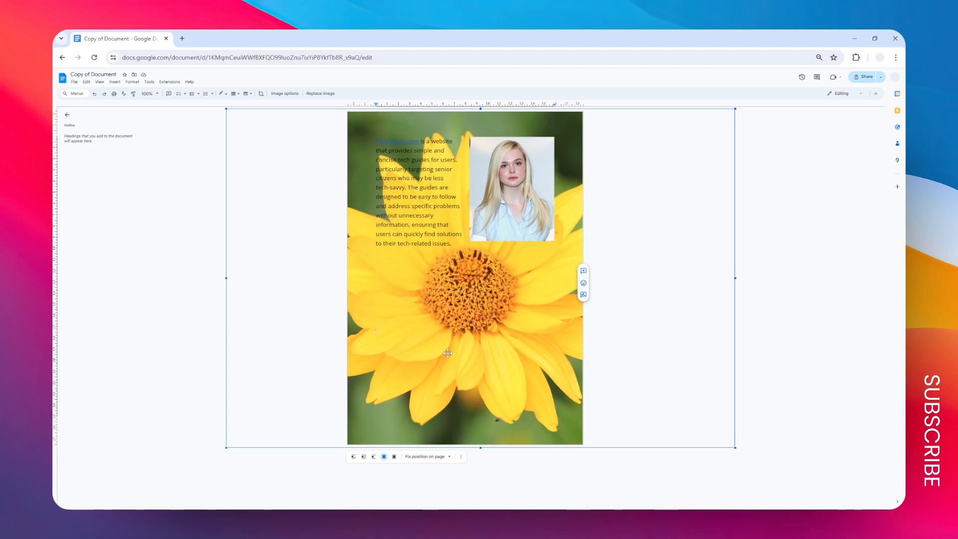
{"action": "mouse_move", "coordinate": [611, 373]}
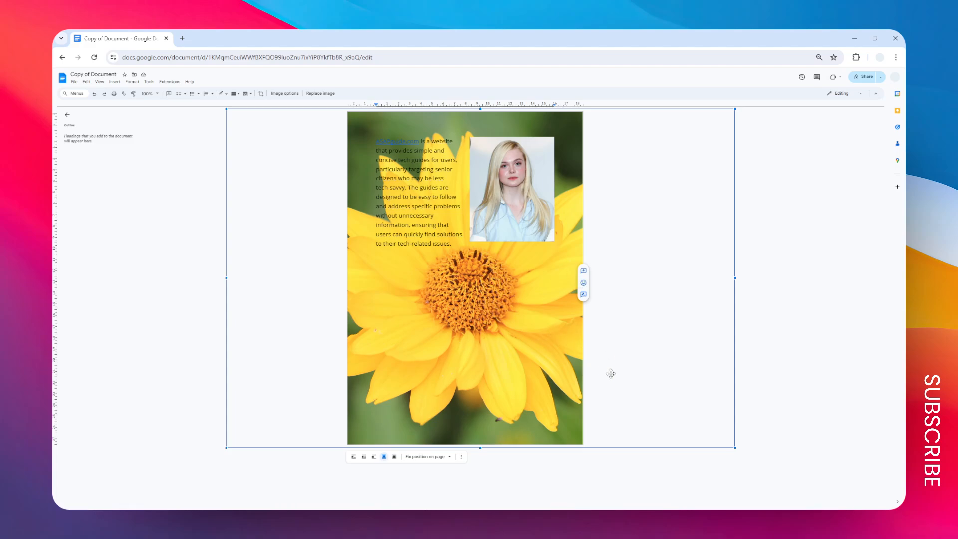
{"action": "mouse_move", "coordinate": [436, 225]}
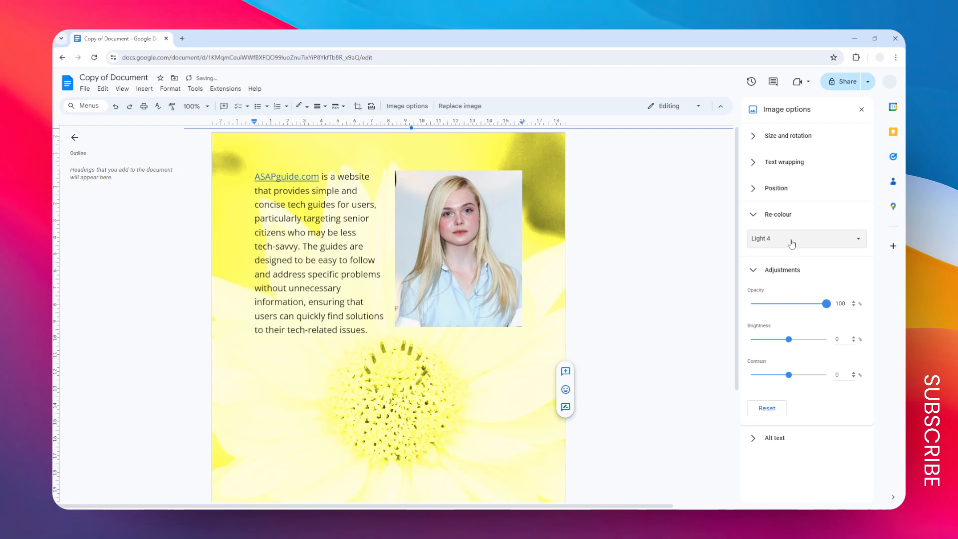
- Revert the Re-colour preset so the flower photo keeps its original colours
{"action": "left_click", "coordinate": [778, 214]}
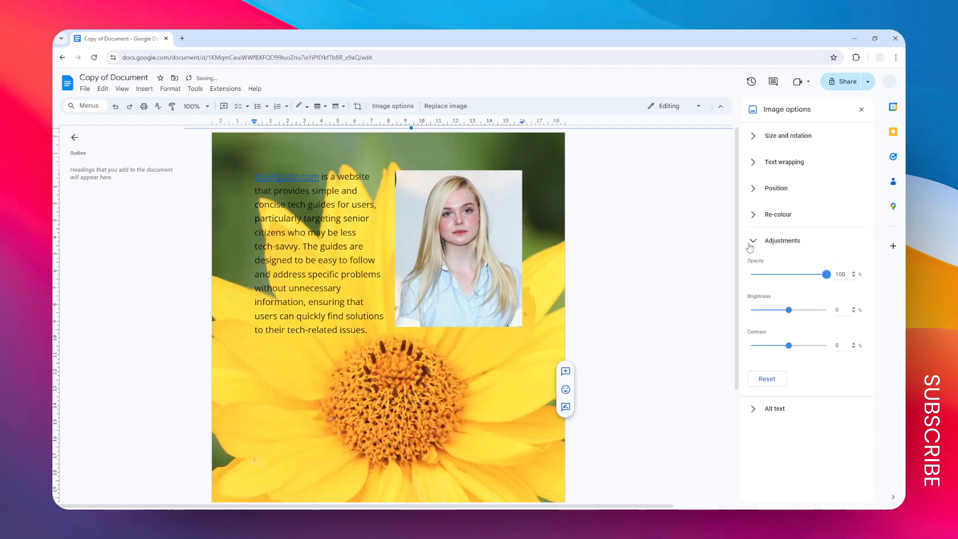
- Fade the flower background to 40% opacity in Adjustments and close Image options
{"action": "left_click", "coordinate": [753, 240]}
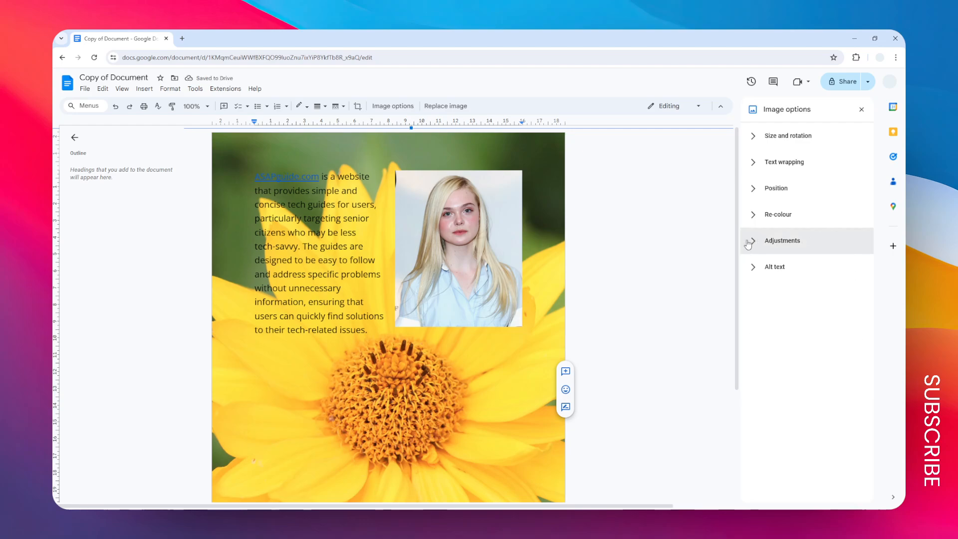
{"action": "left_click", "coordinate": [782, 241]}
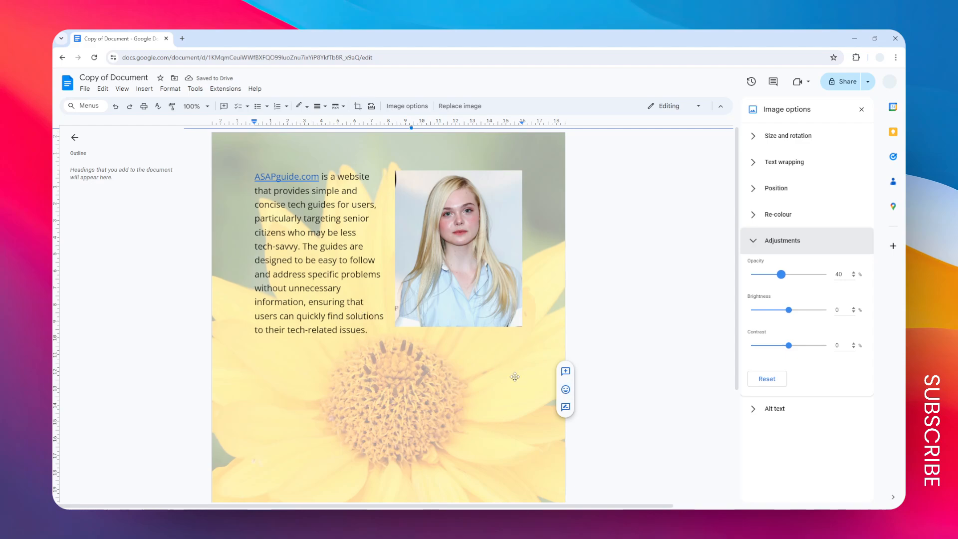
{"action": "left_click", "coordinate": [861, 109]}
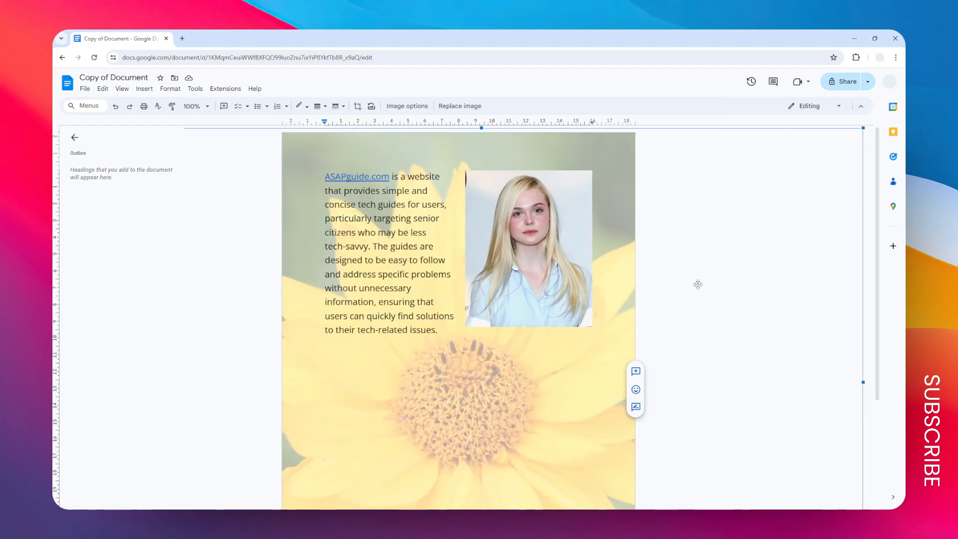
{"action": "mouse_move", "coordinate": [671, 306]}
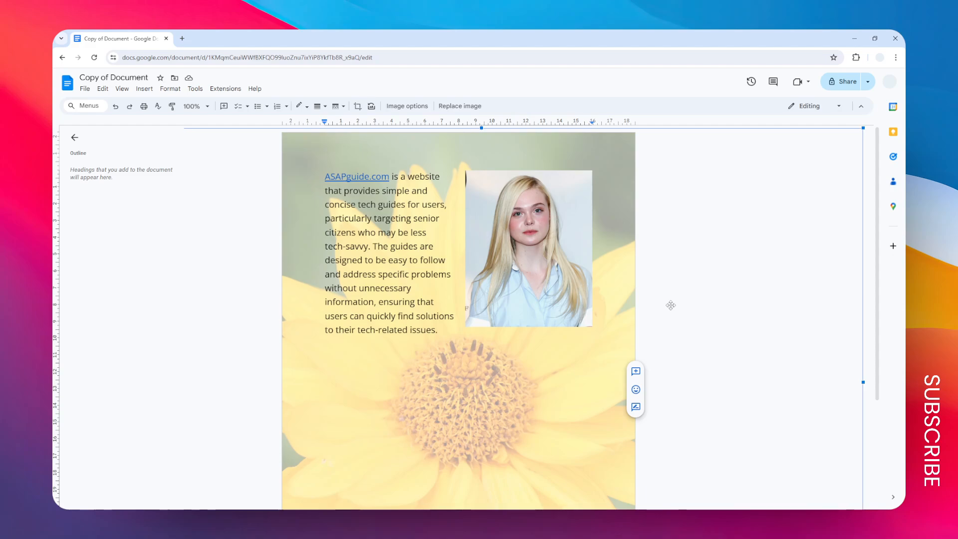
{"action": "mouse_move", "coordinate": [715, 315]}
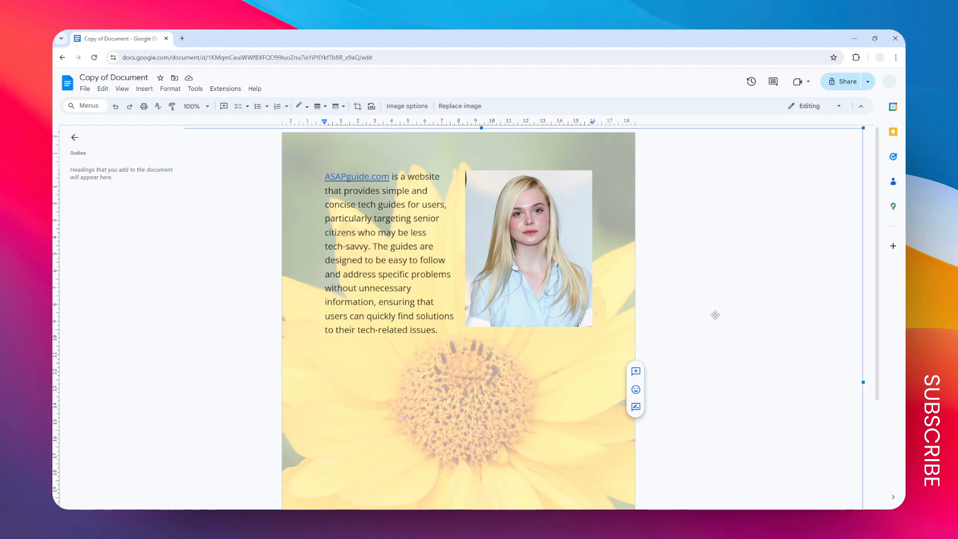